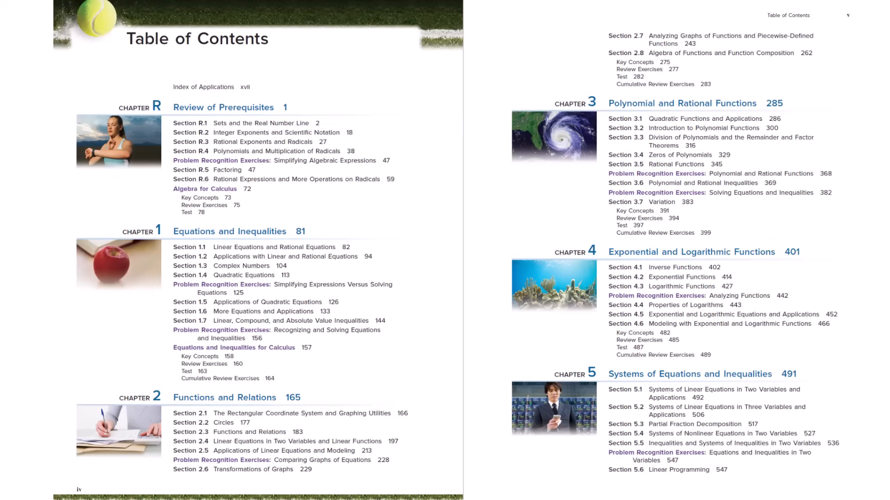
mouse_move(197, 125)
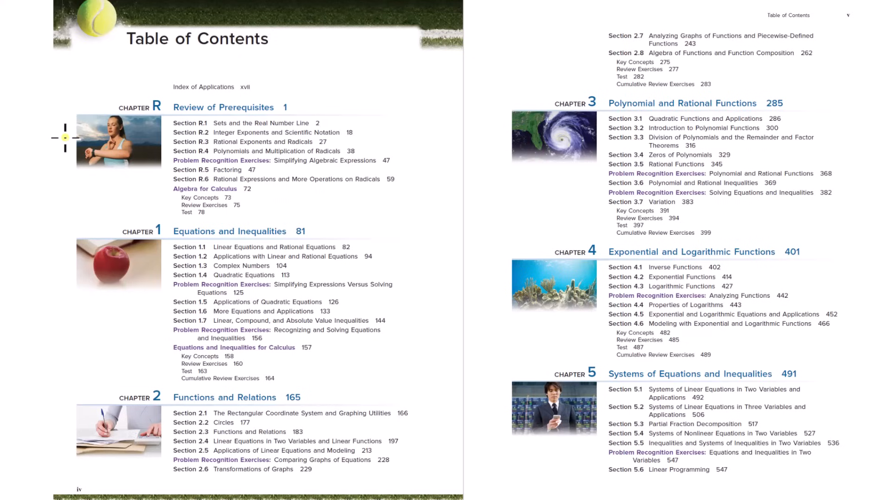
mouse_move(145, 114)
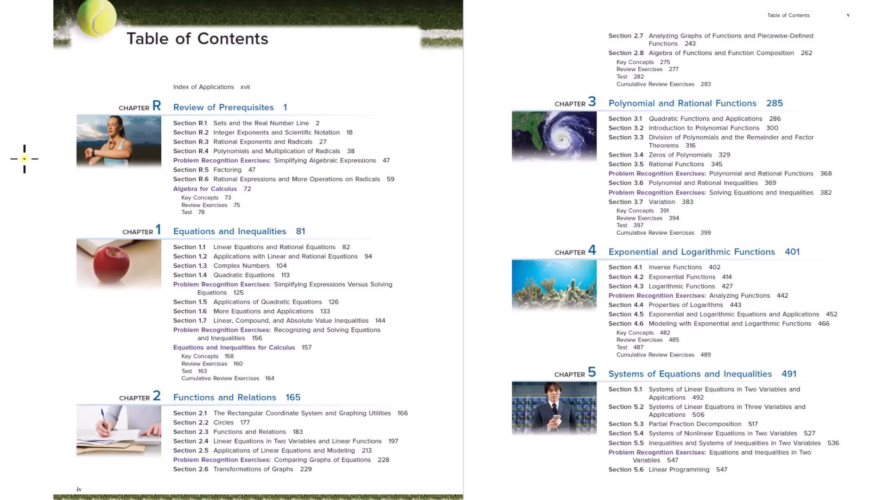
mouse_move(169, 152)
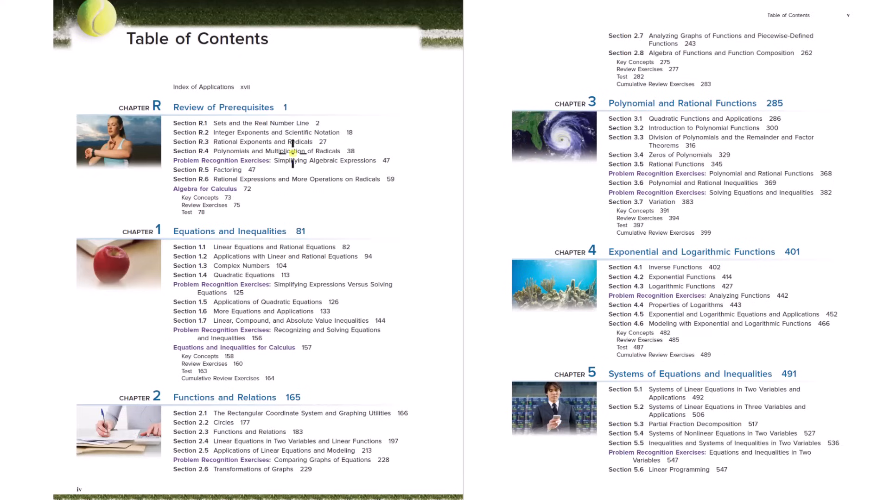
mouse_move(402, 113)
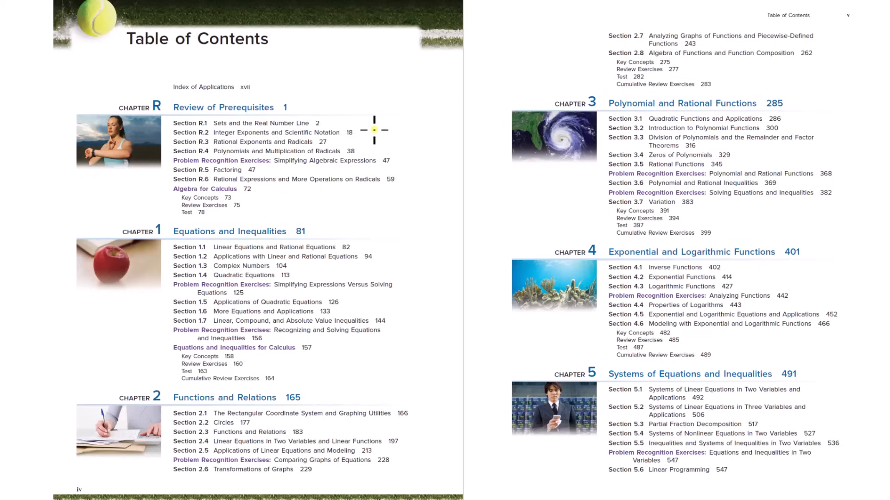
mouse_move(400, 115)
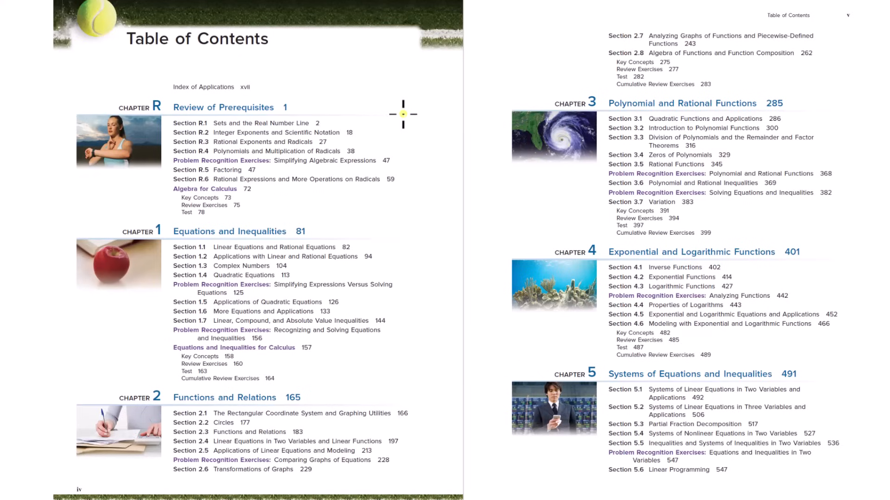
mouse_move(408, 127)
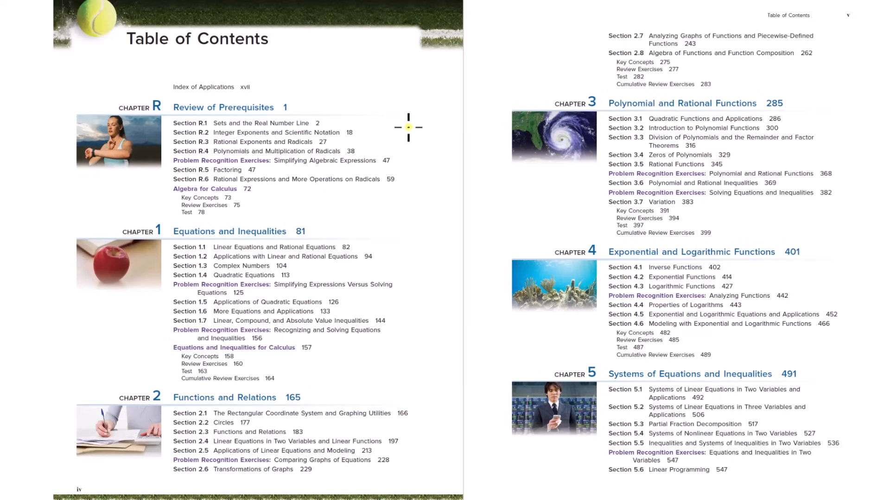
mouse_move(407, 129)
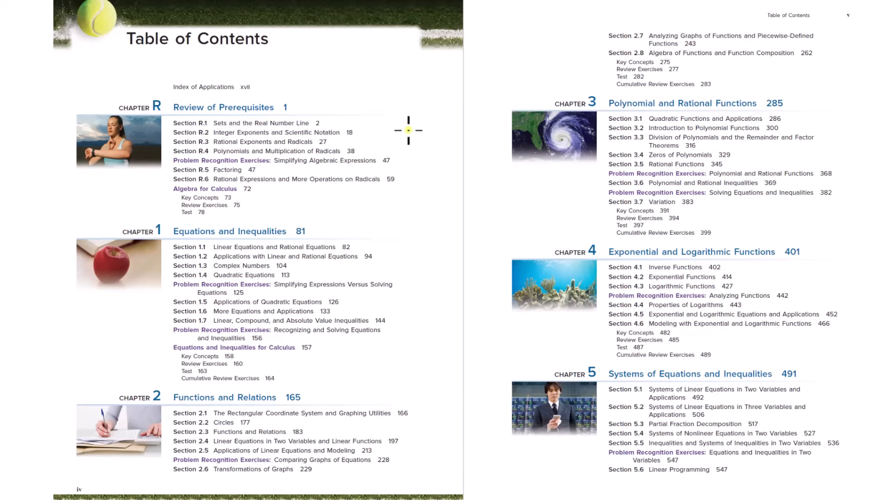
mouse_move(80, 261)
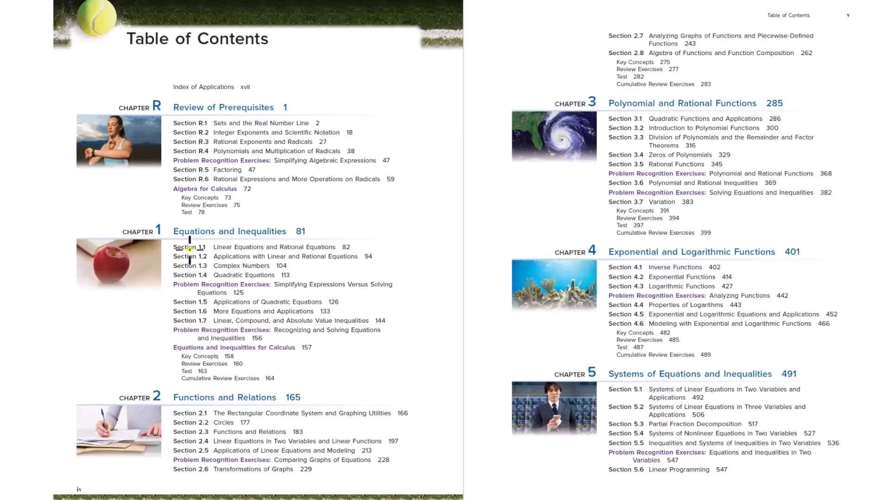
mouse_move(68, 261)
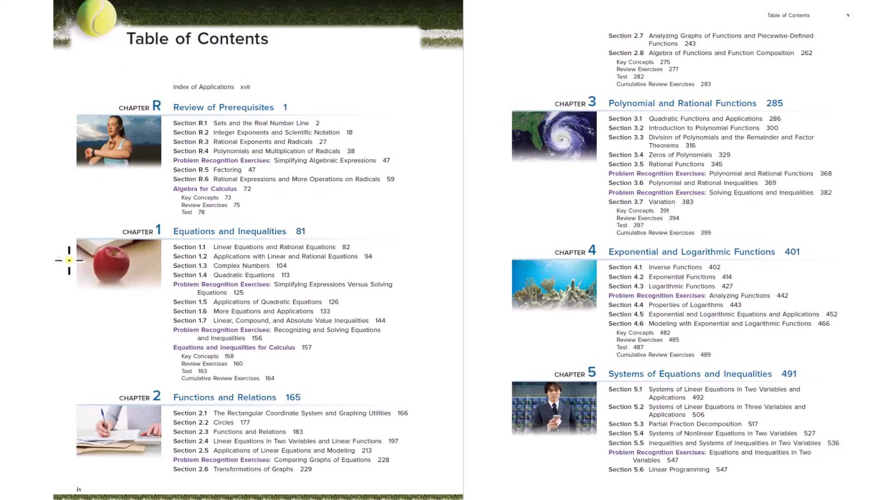
mouse_move(64, 271)
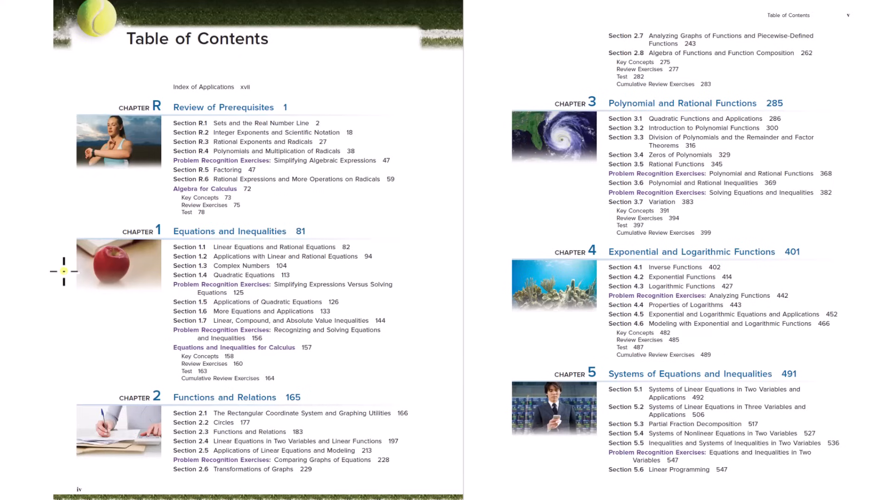
mouse_move(152, 316)
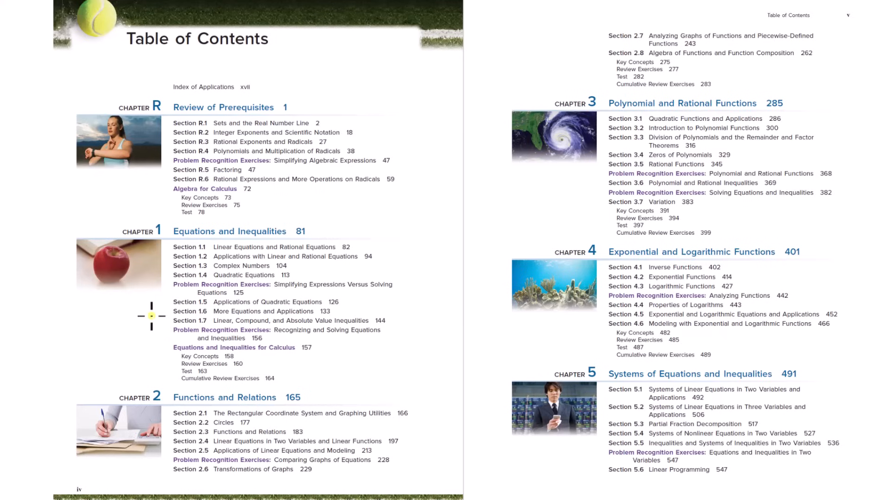
mouse_move(212, 299)
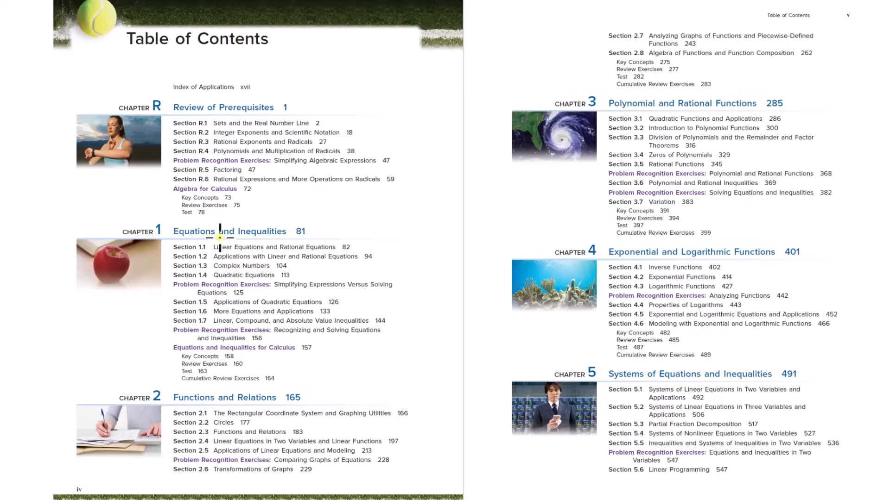
mouse_move(315, 271)
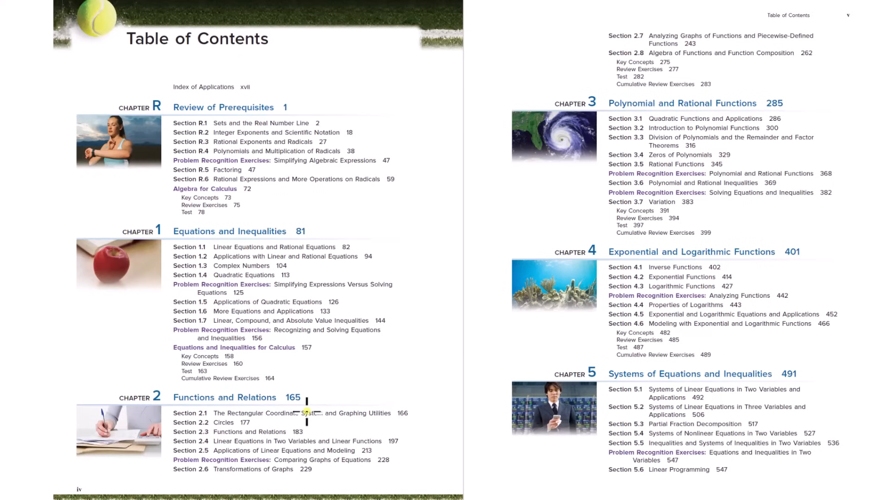
mouse_move(198, 411)
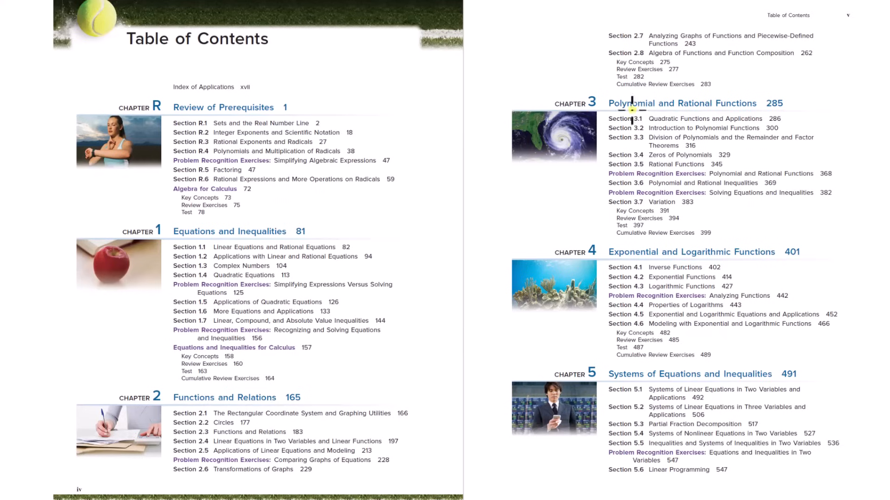
mouse_move(733, 108)
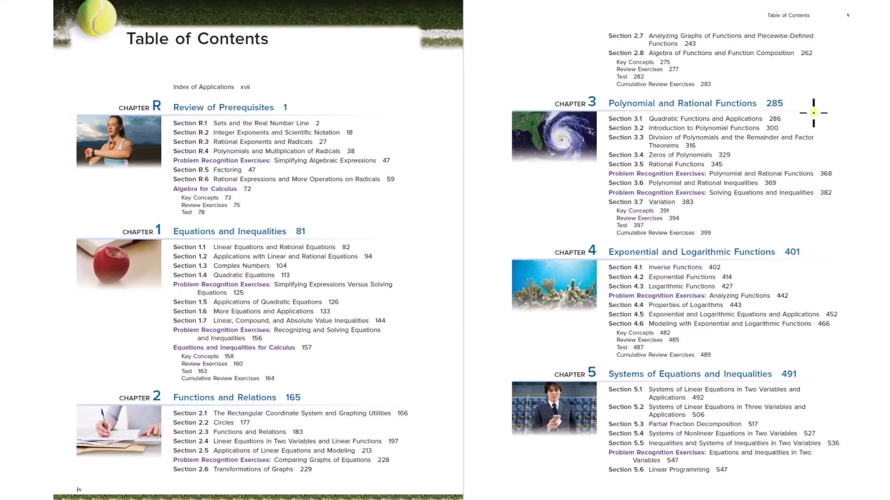
mouse_move(639, 109)
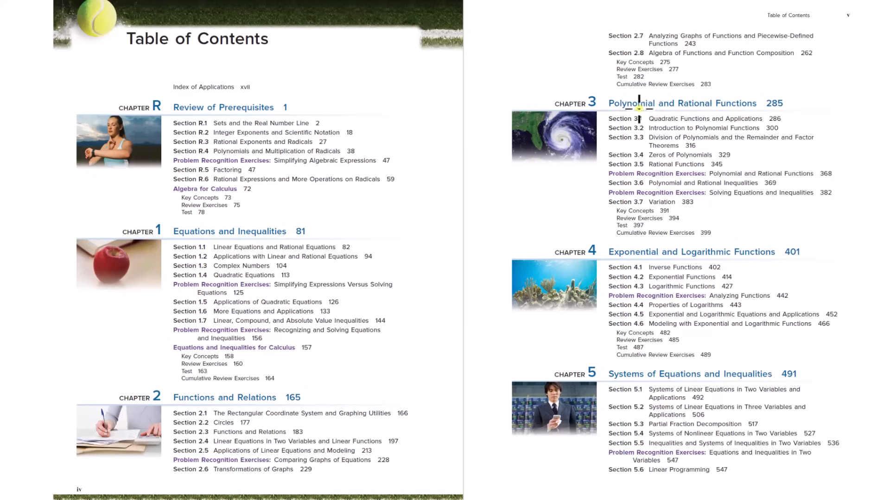
mouse_move(715, 111)
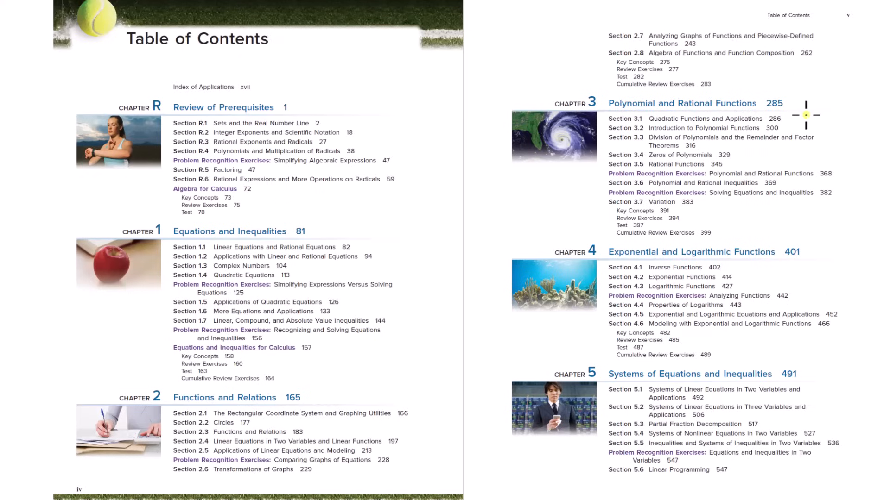
mouse_move(779, 285)
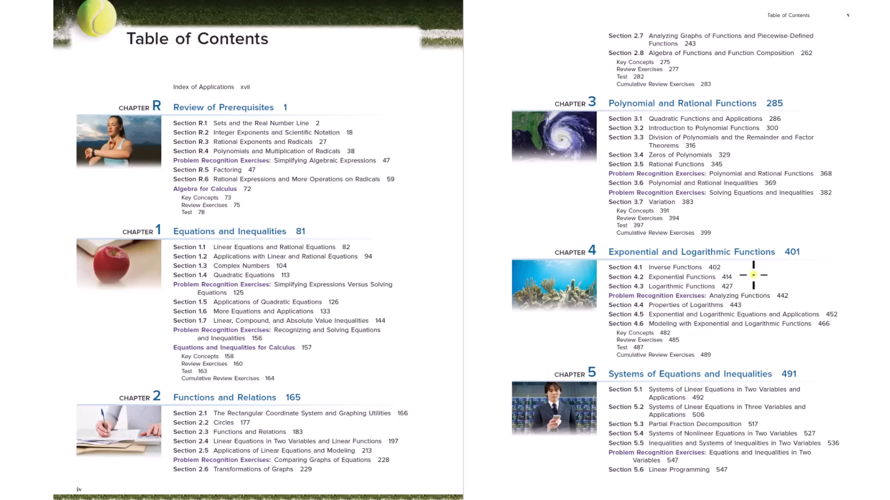
mouse_move(661, 267)
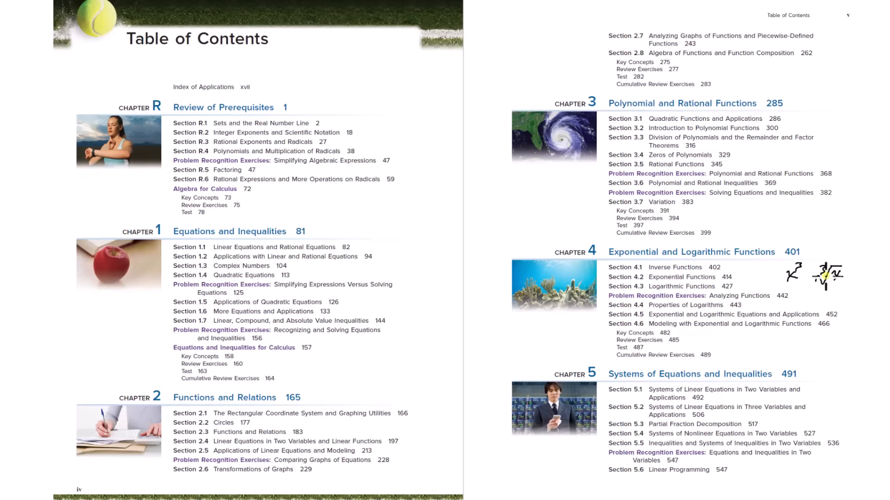
mouse_move(804, 273)
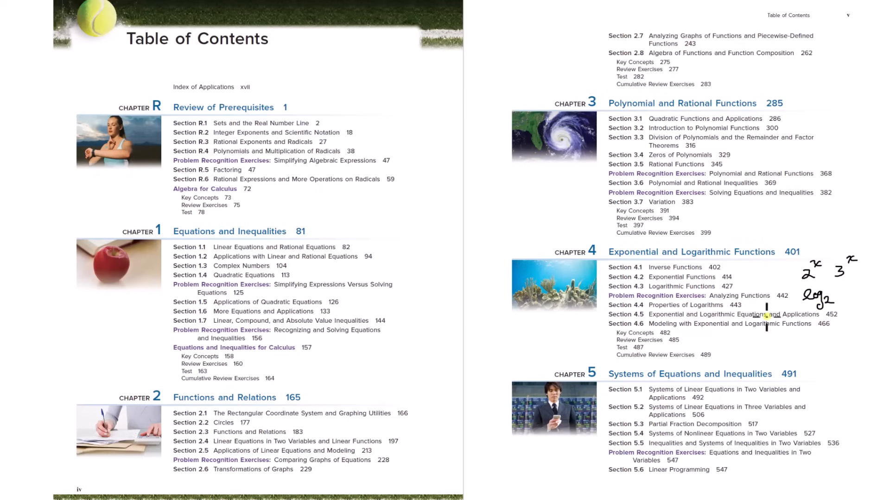
mouse_move(684, 320)
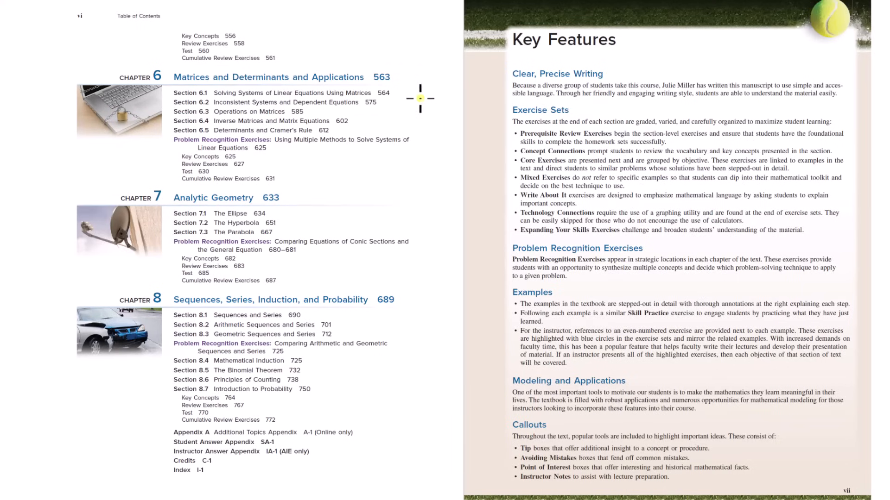
mouse_move(424, 116)
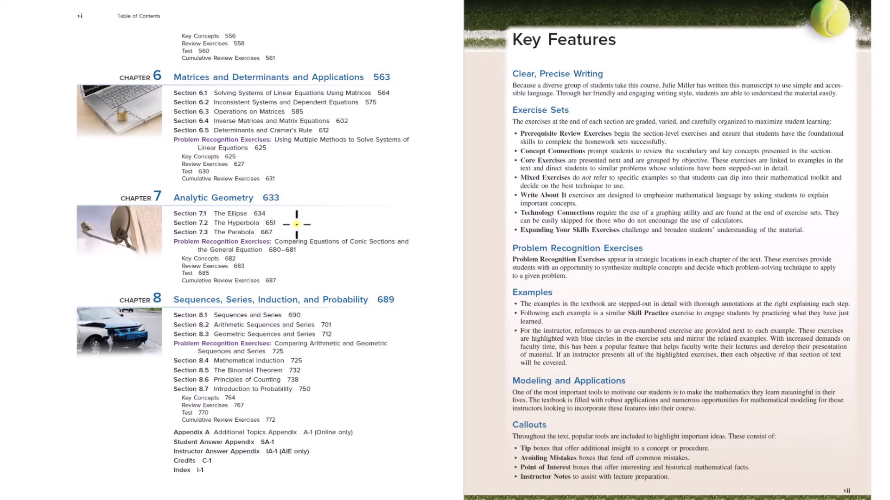
mouse_move(230, 230)
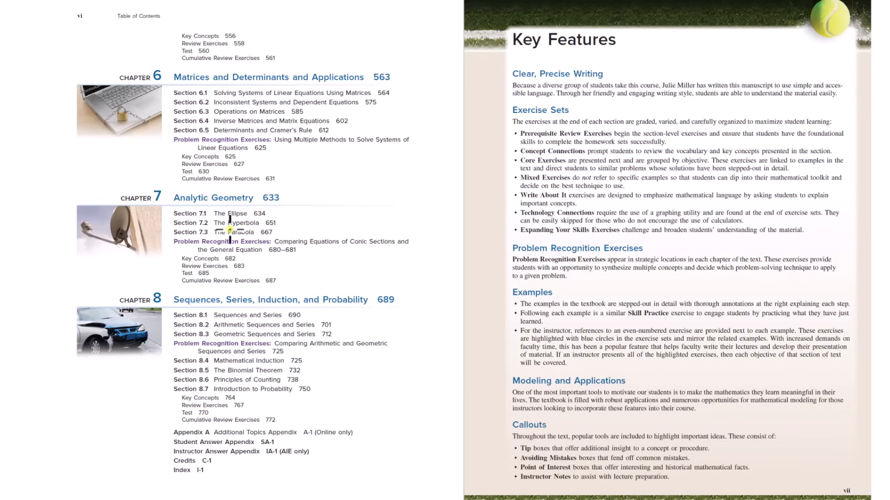
mouse_move(232, 234)
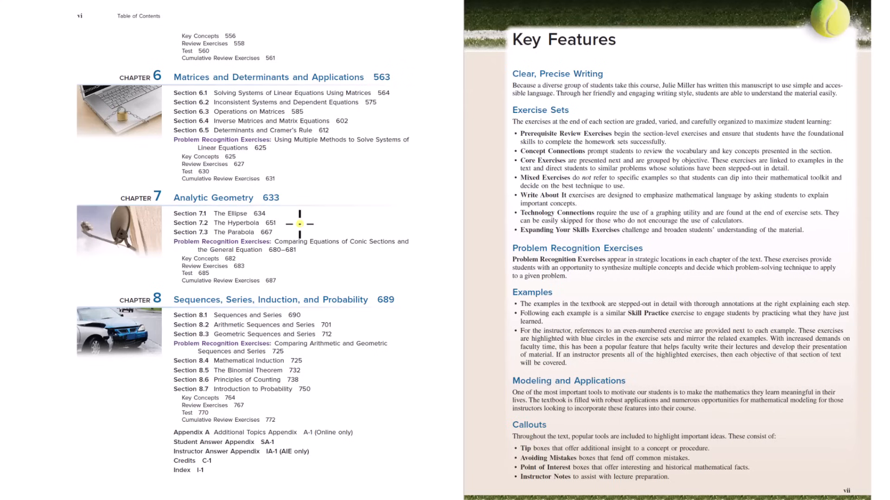
mouse_move(251, 230)
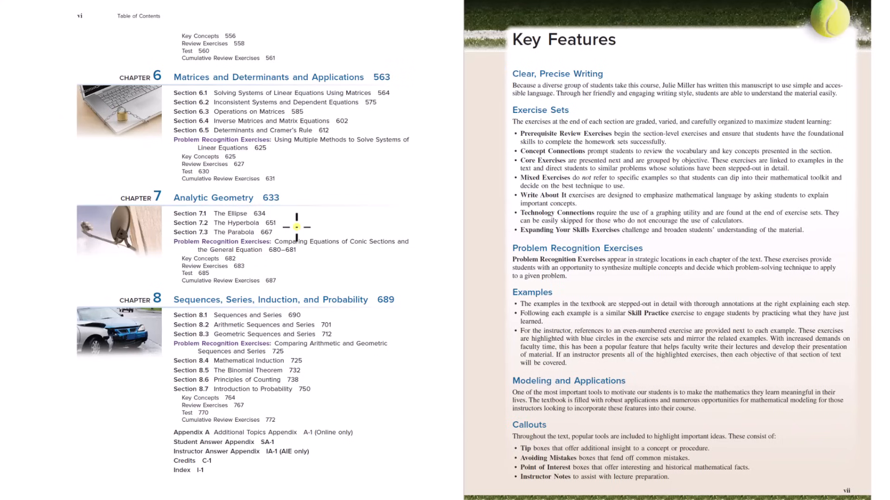
mouse_move(244, 323)
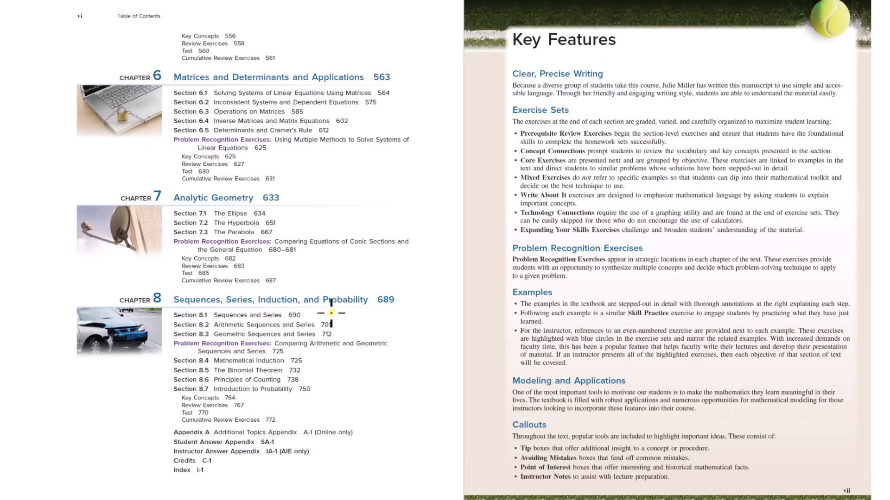
mouse_move(227, 299)
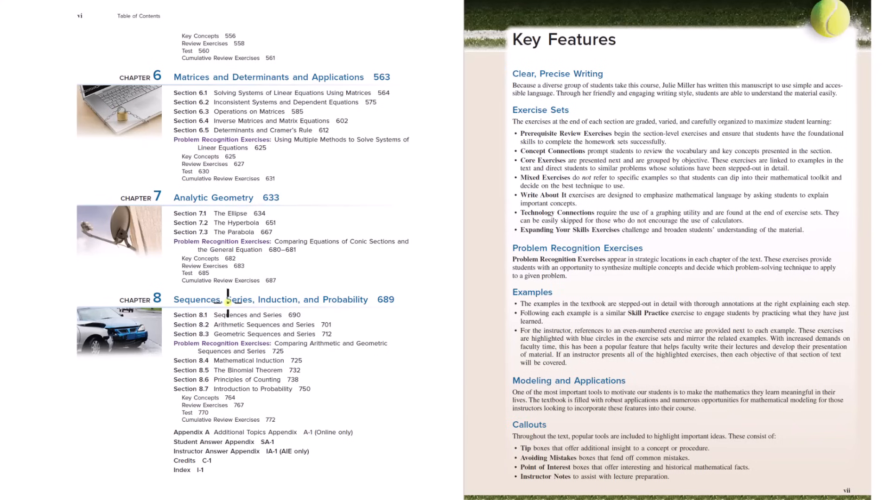
mouse_move(283, 303)
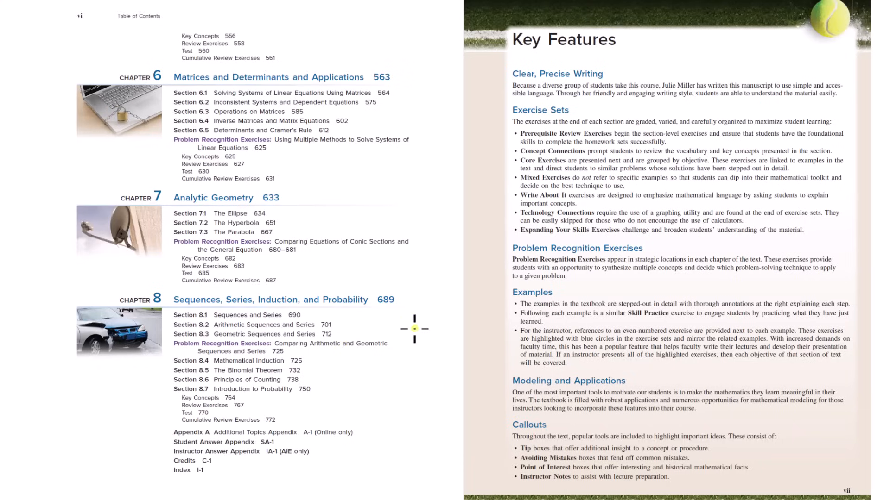
mouse_move(364, 329)
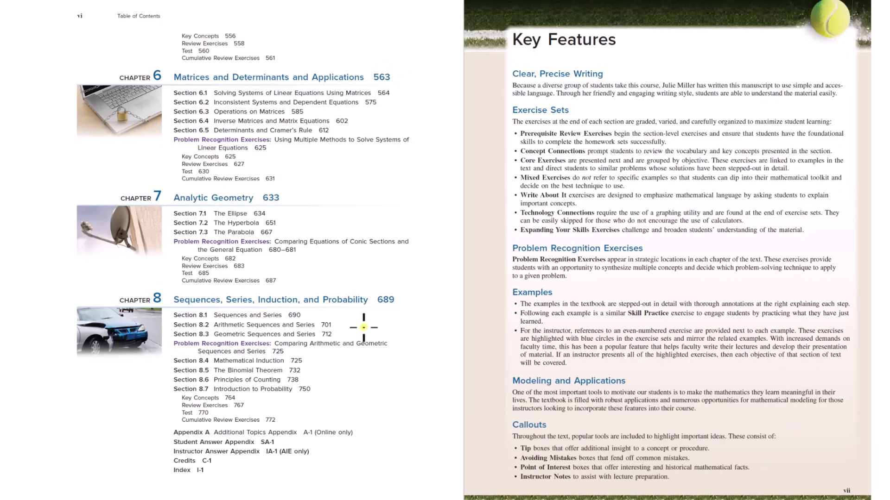
mouse_move(222, 308)
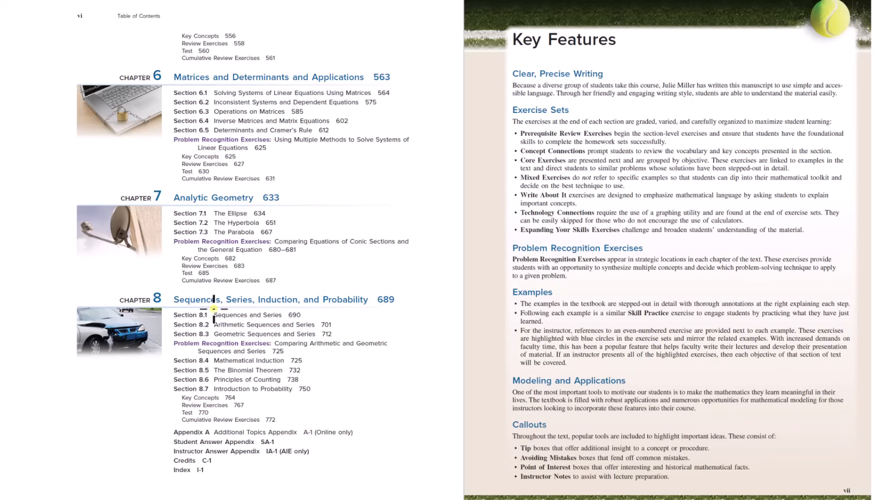
mouse_move(243, 308)
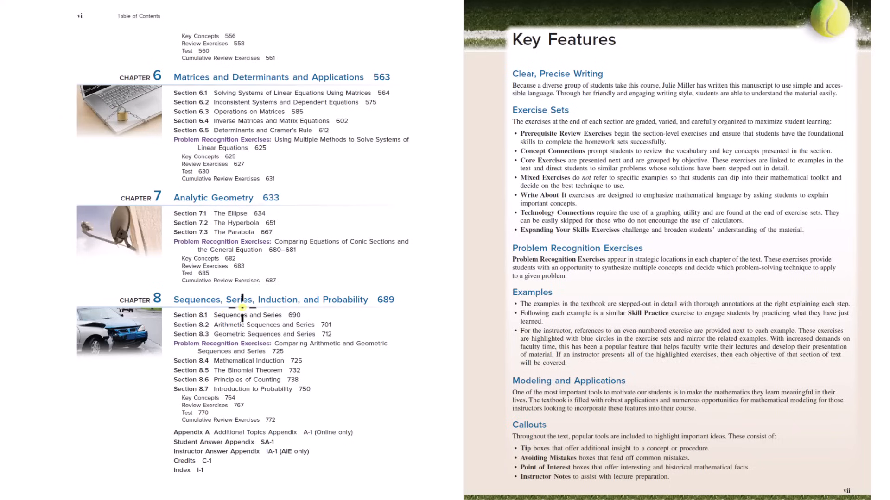
mouse_move(462, 175)
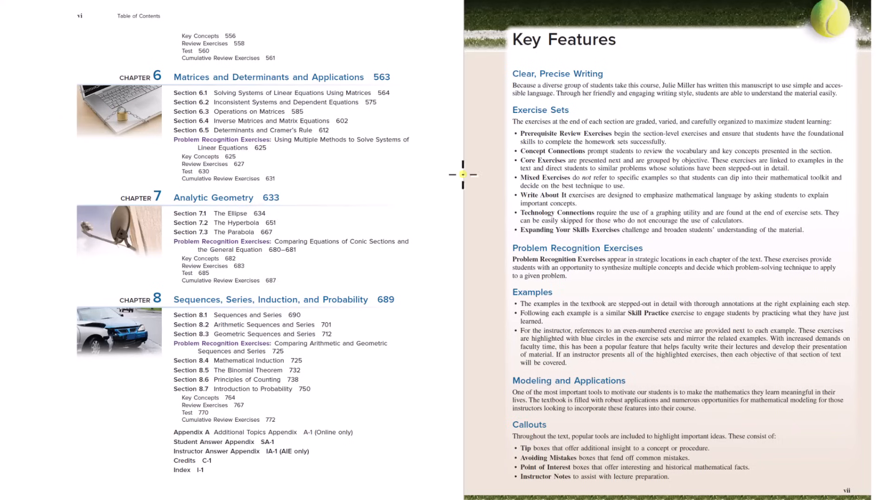